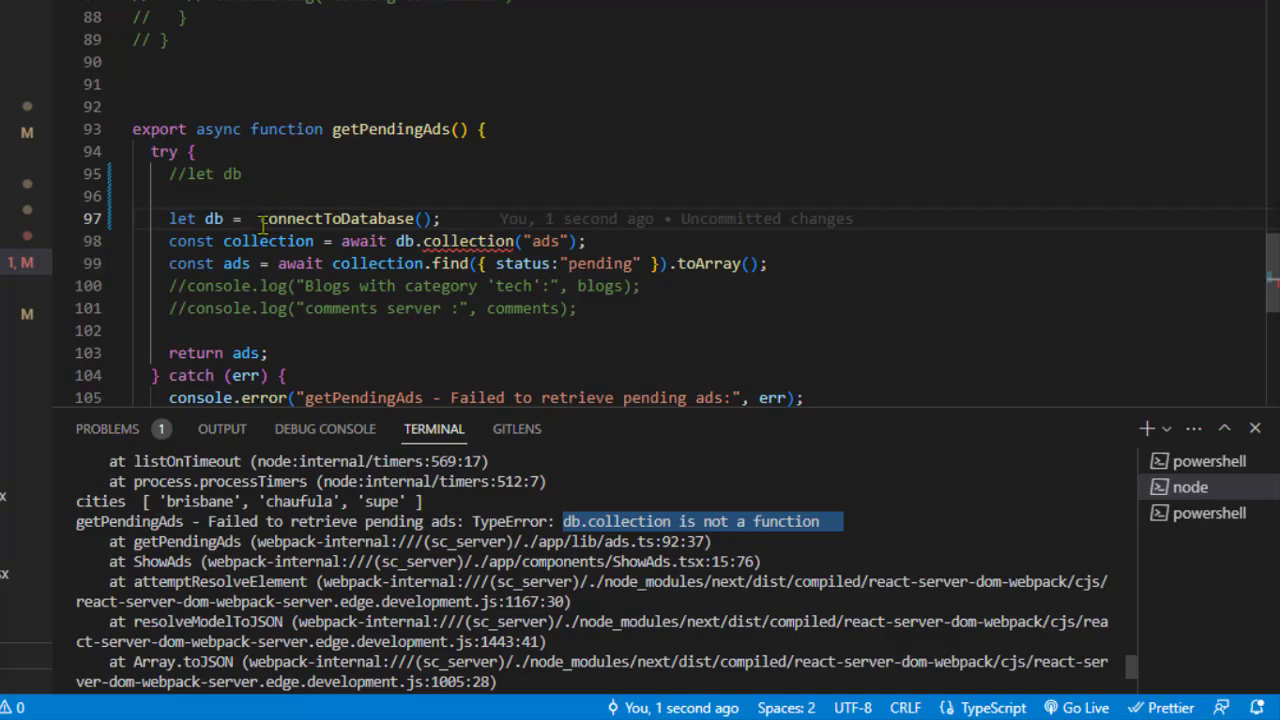
type("await")
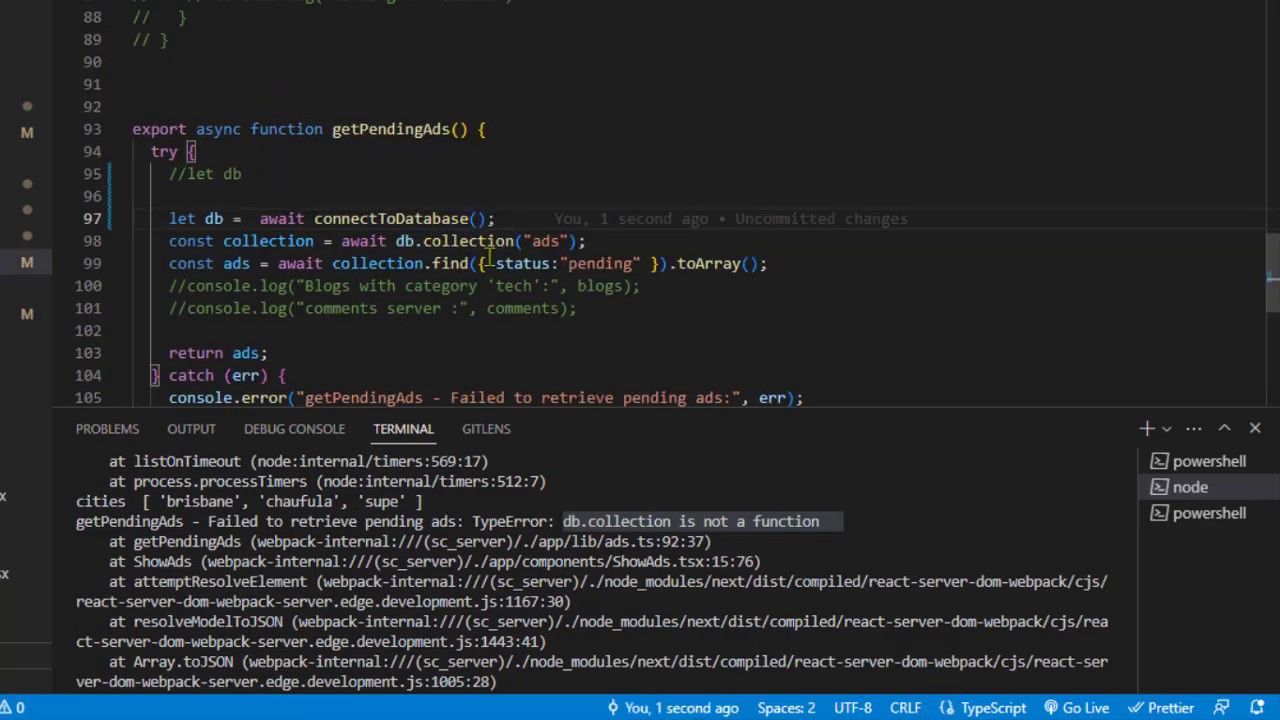
mouse_move(500, 240)
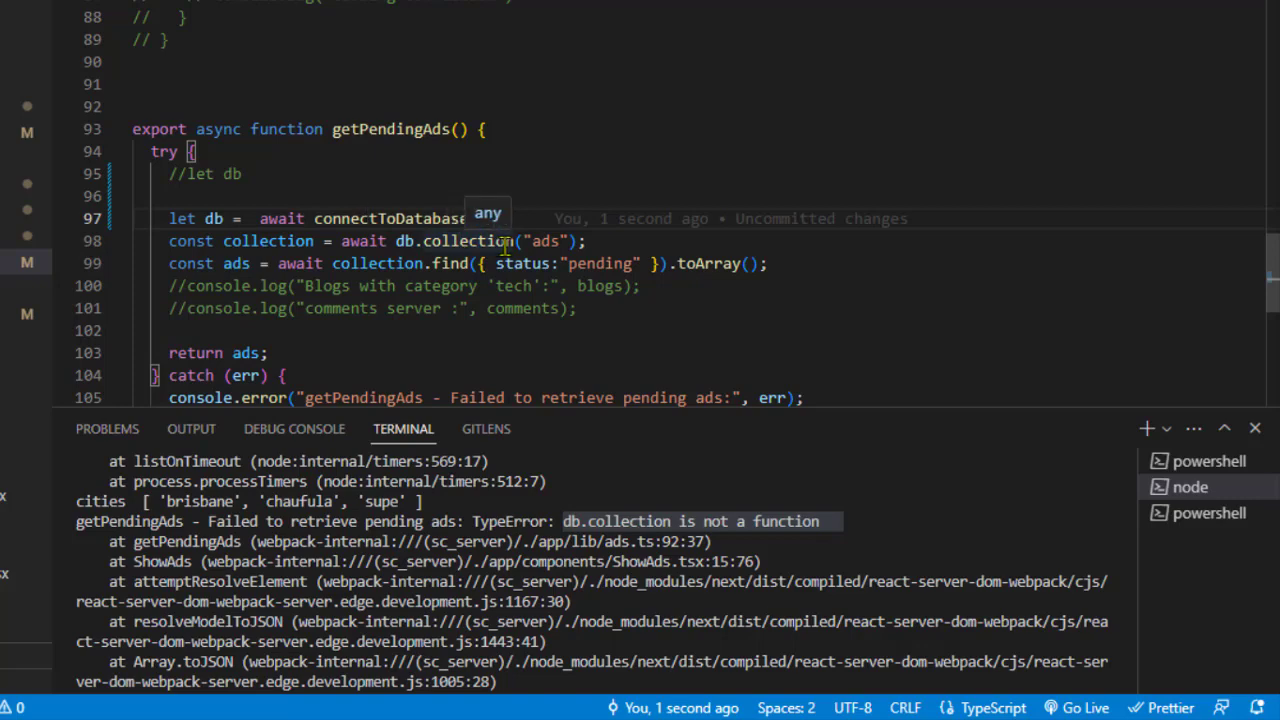